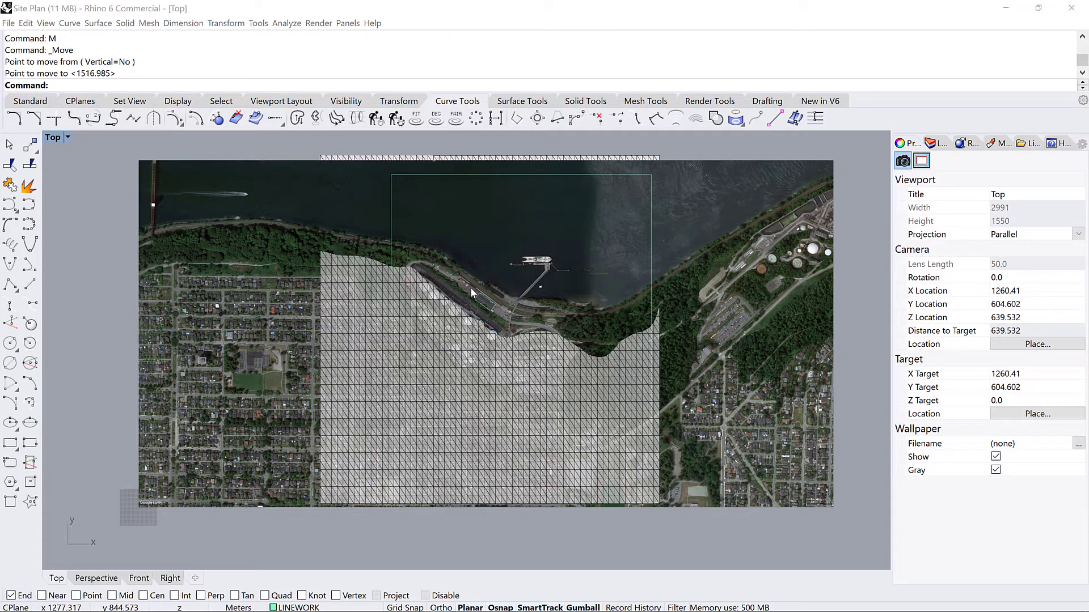
mouse_move(463, 345)
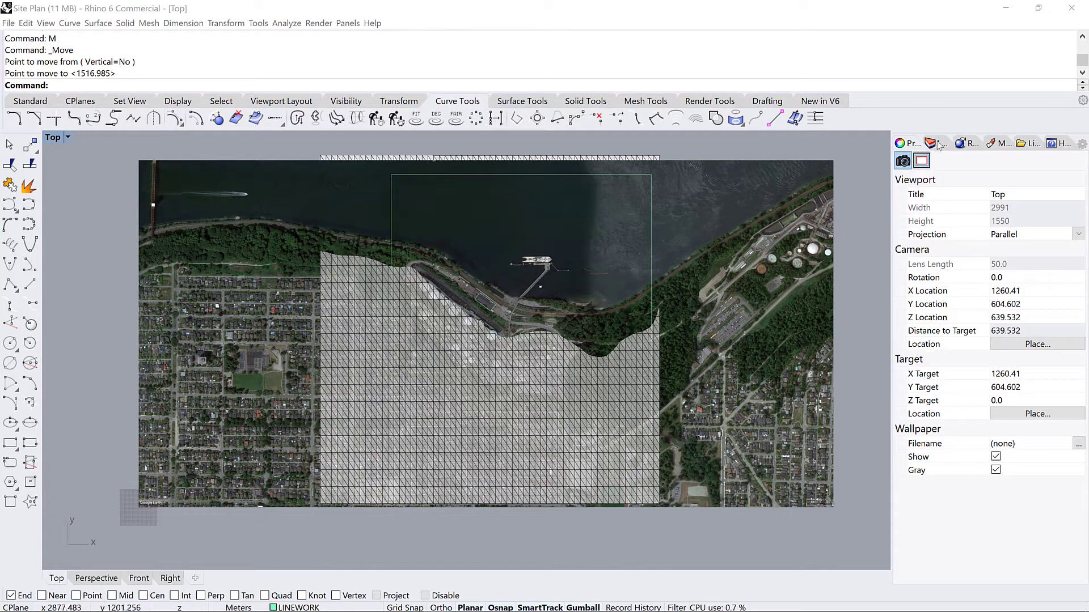
Step: Turn off the IMG layer so the aerial photo is hidden, leaving the terrain mesh and linework
left_click(936, 143)
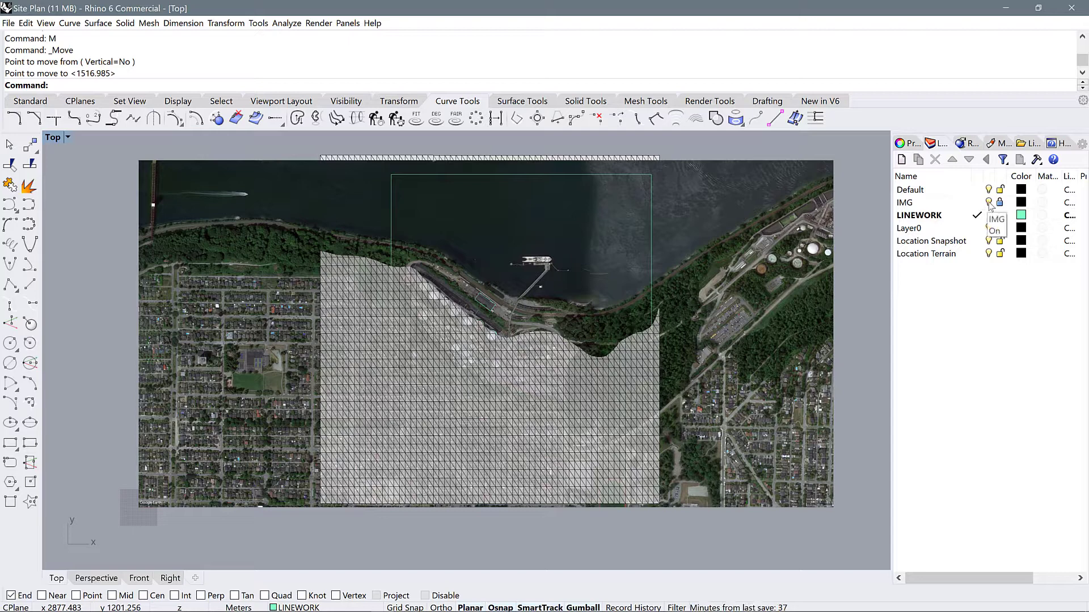
left_click(989, 202)
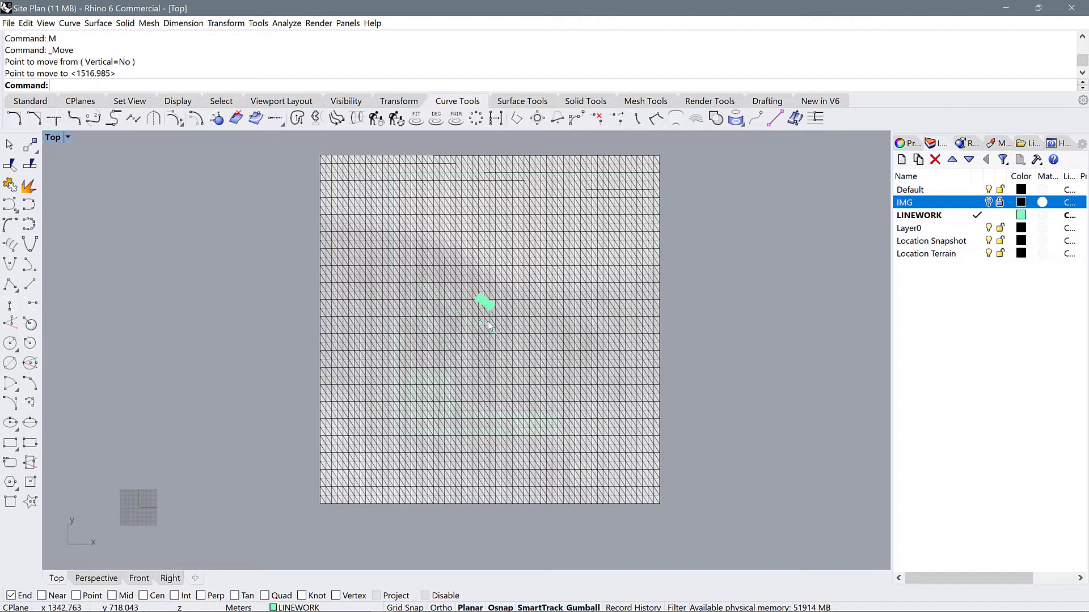
Step: Select the hatches via SelColor so they can be hidden from the site plan
type("SelColor")
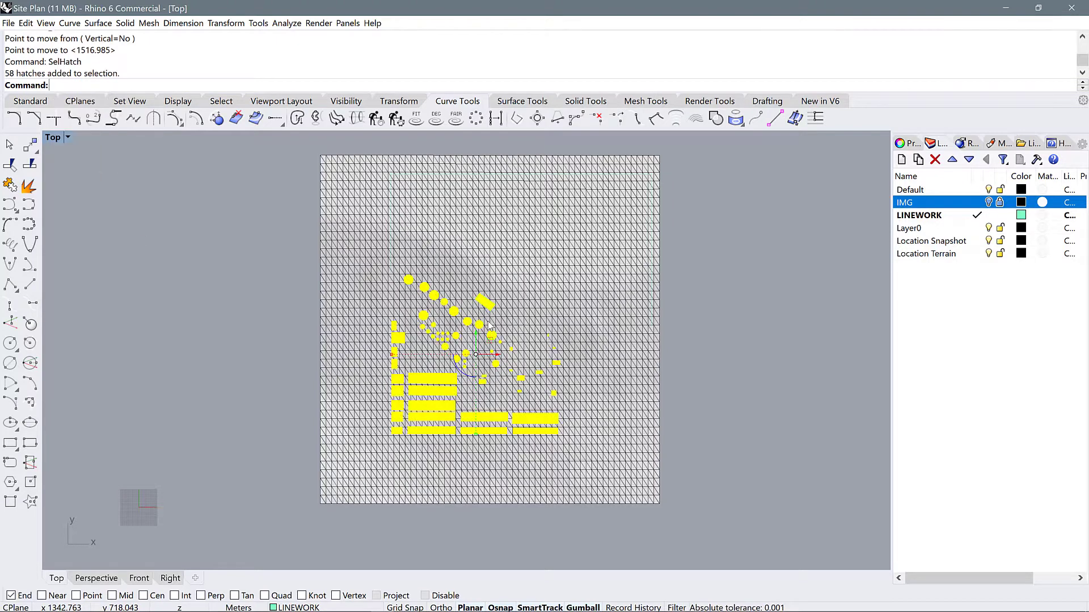
mouse_move(533, 365)
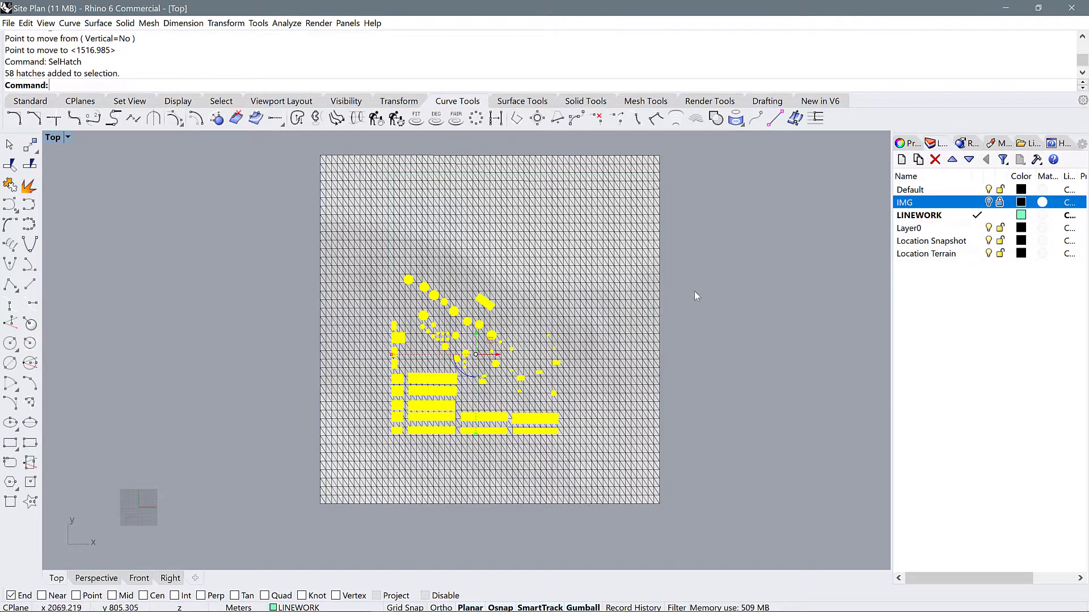
mouse_move(701, 295)
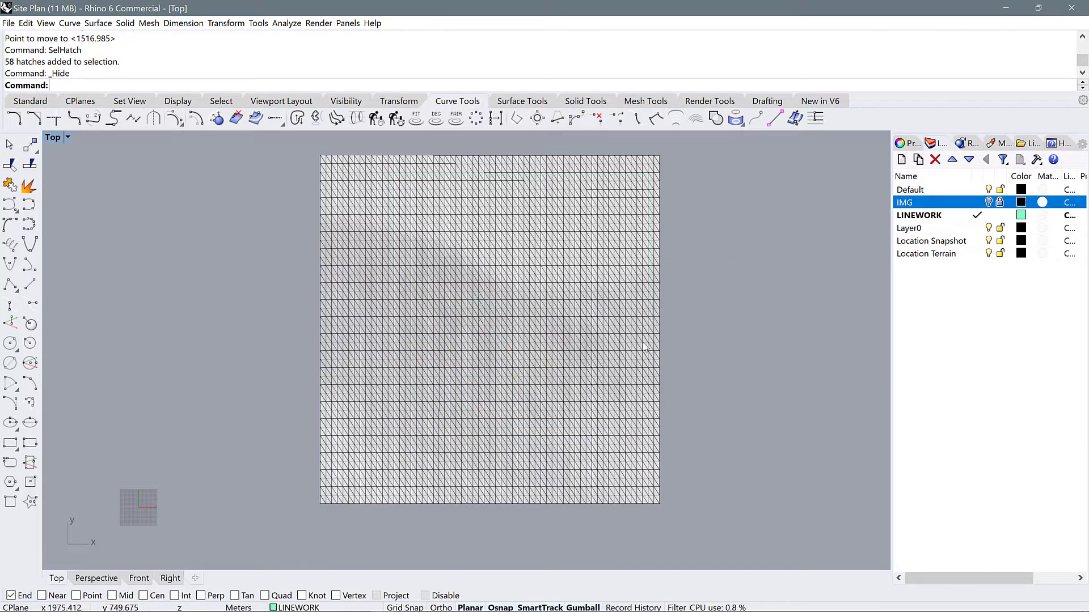
mouse_move(483, 355)
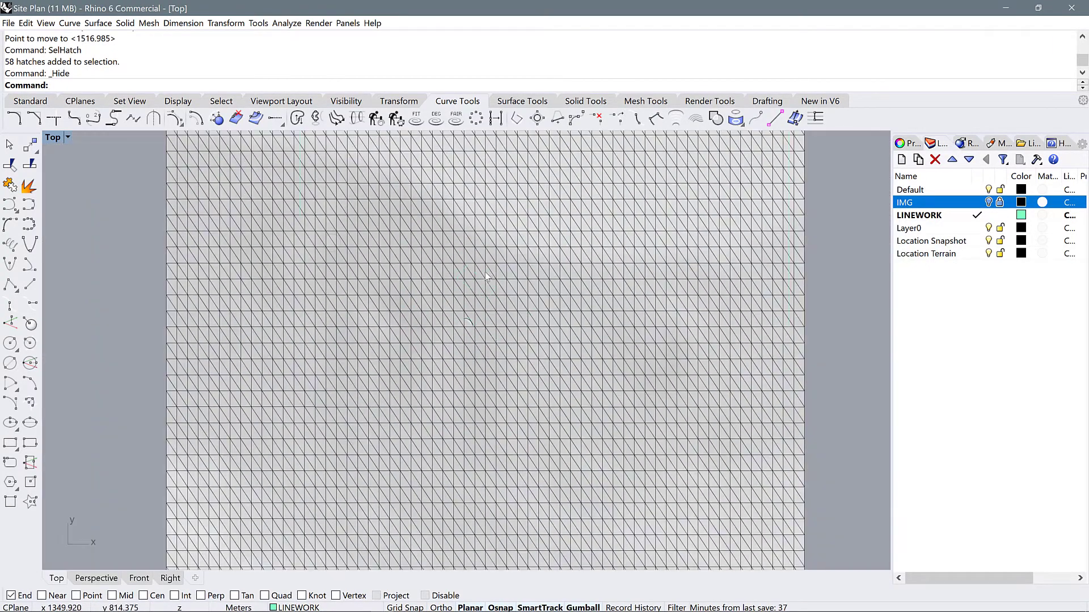
Step: Recolour the LINEWORK layer to Black so the building outlines show over the terrain
left_click(1021, 216)
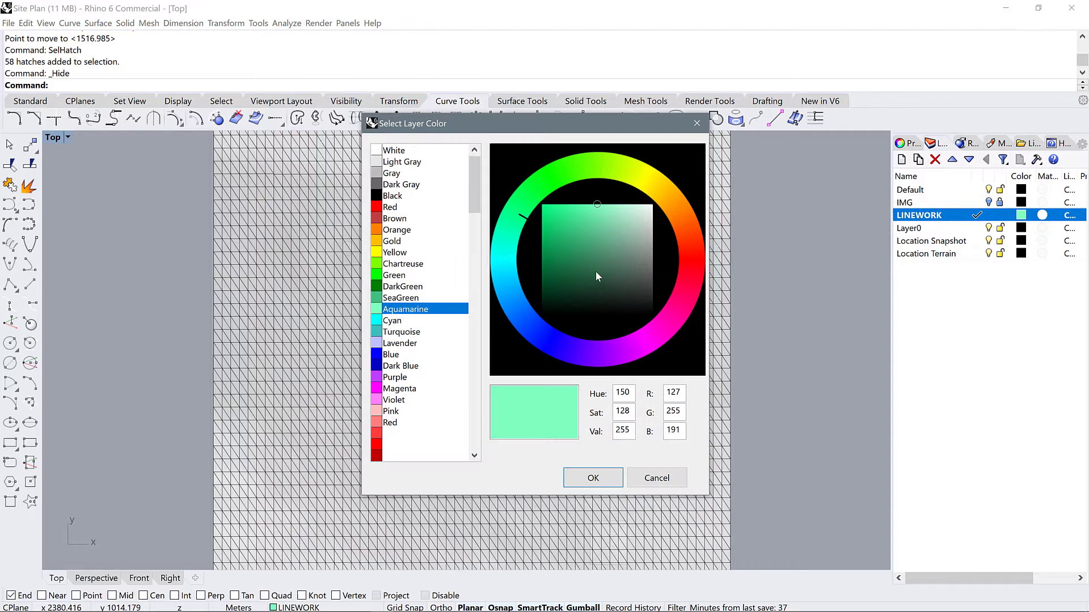
left_click(392, 195)
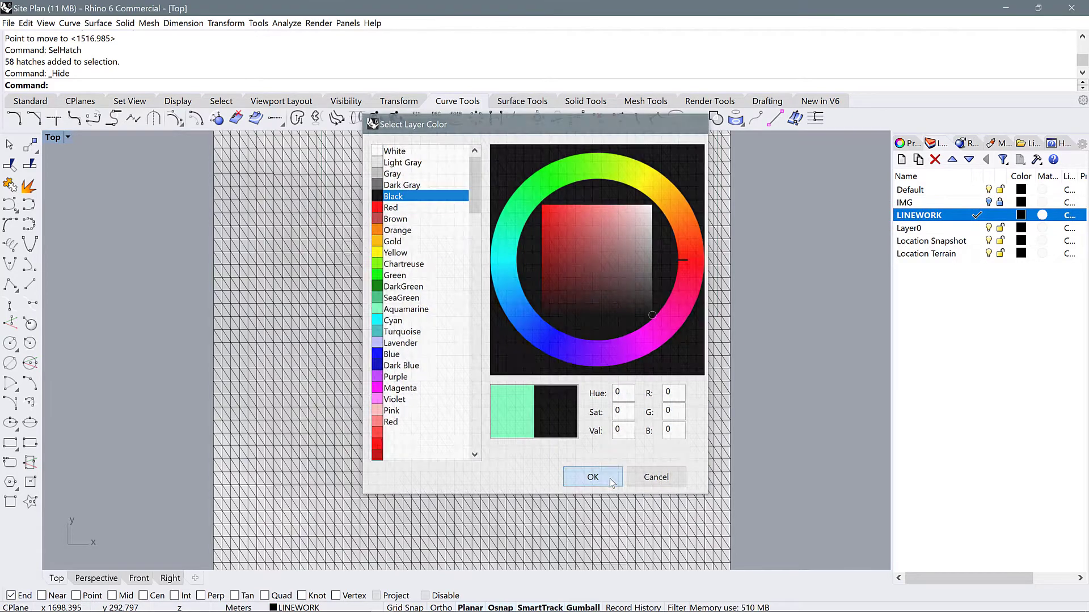
left_click(592, 476)
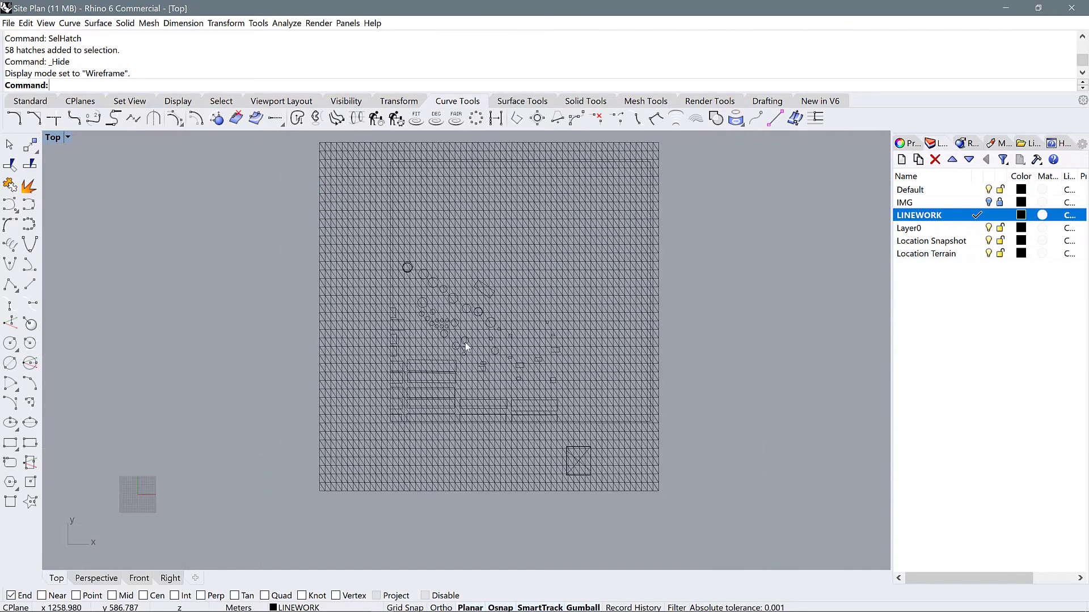
mouse_move(698, 254)
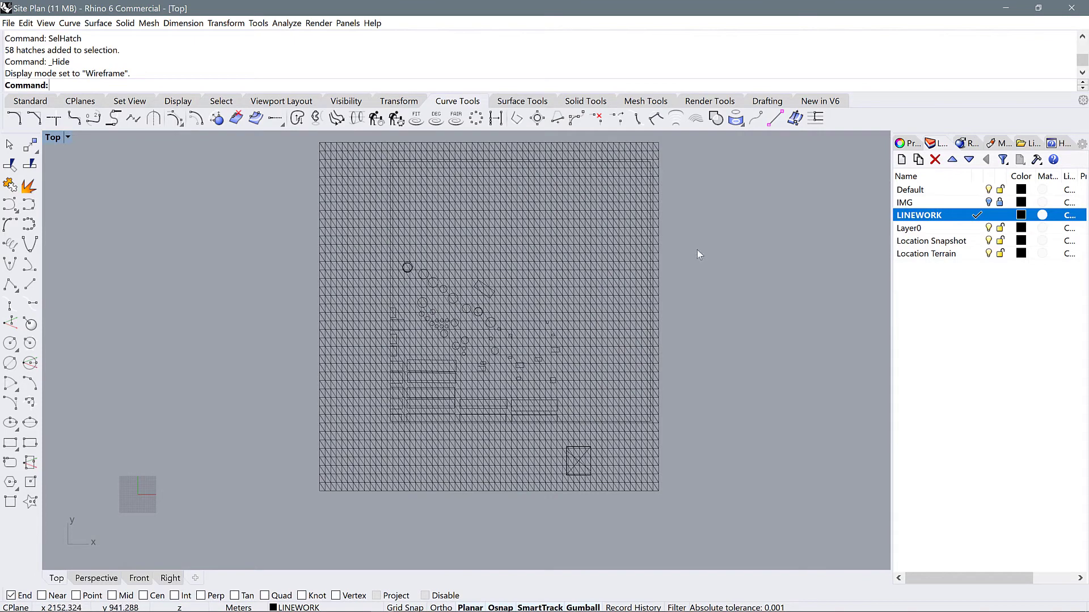
mouse_move(581, 514)
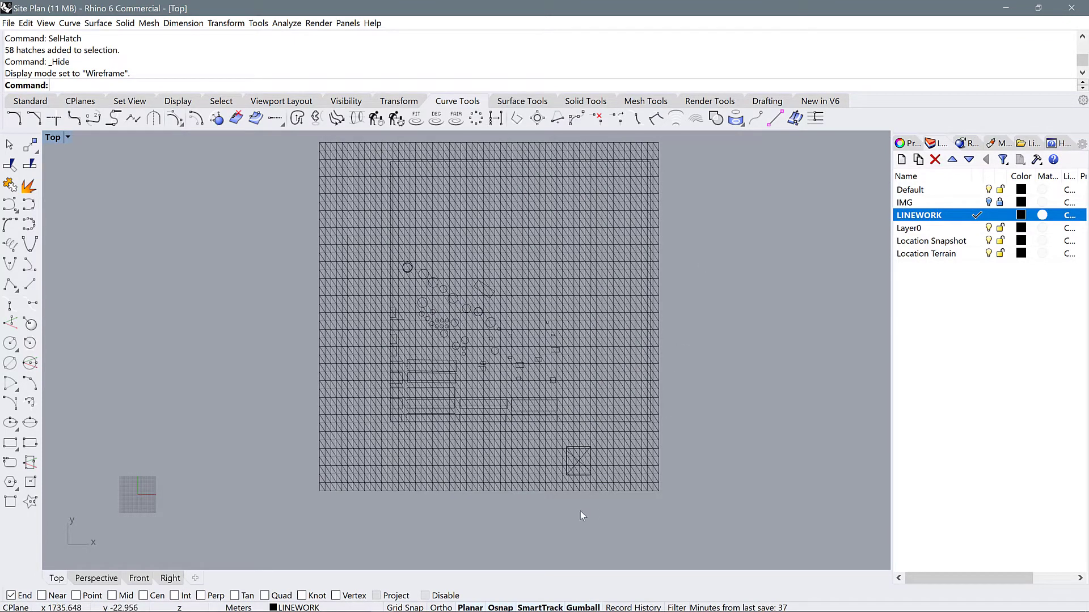
mouse_move(320, 261)
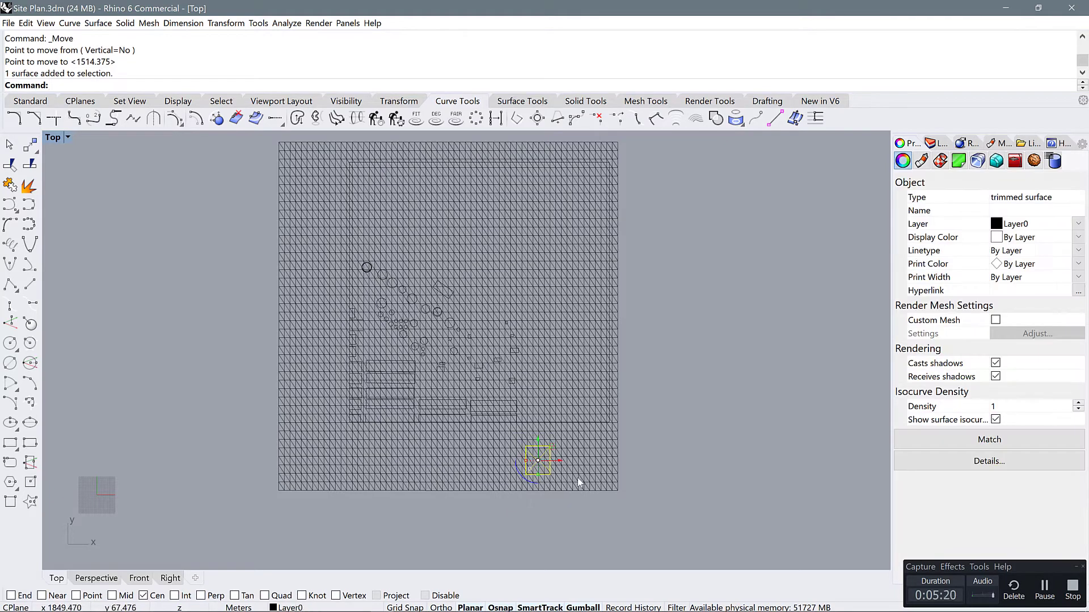
mouse_move(557, 481)
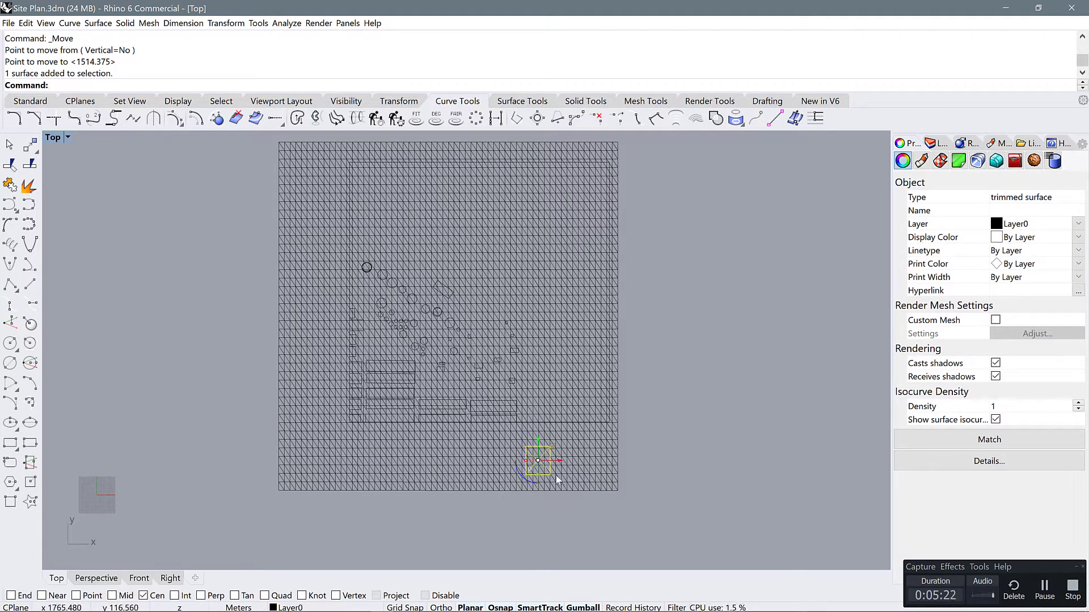
Step: Delete the small square surface at the lower right and recentre the terrain in view
key("Delete")
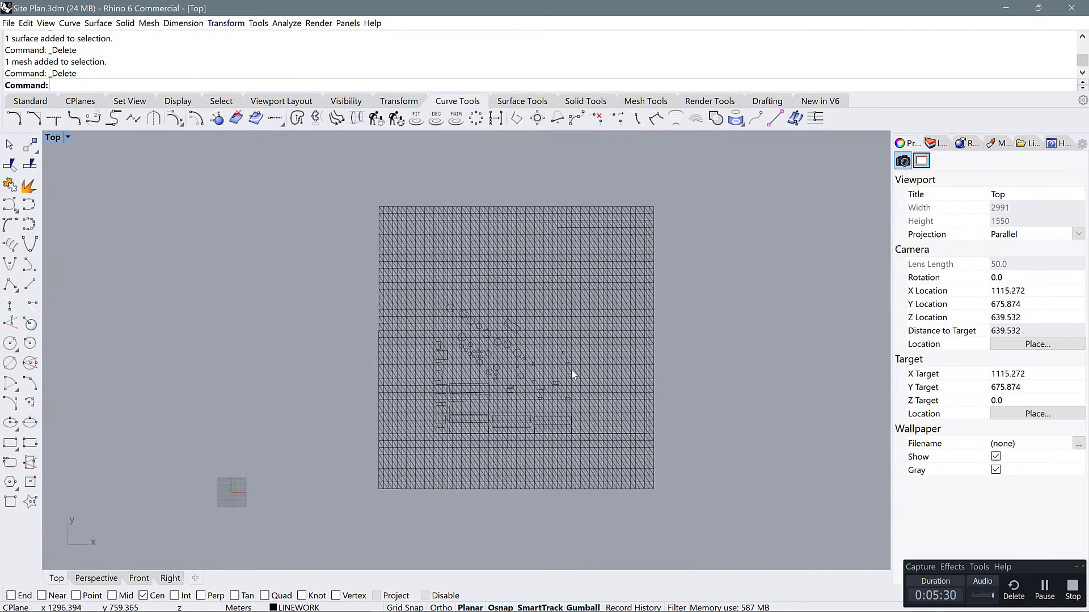
left_click_drag(573, 376, 499, 306)
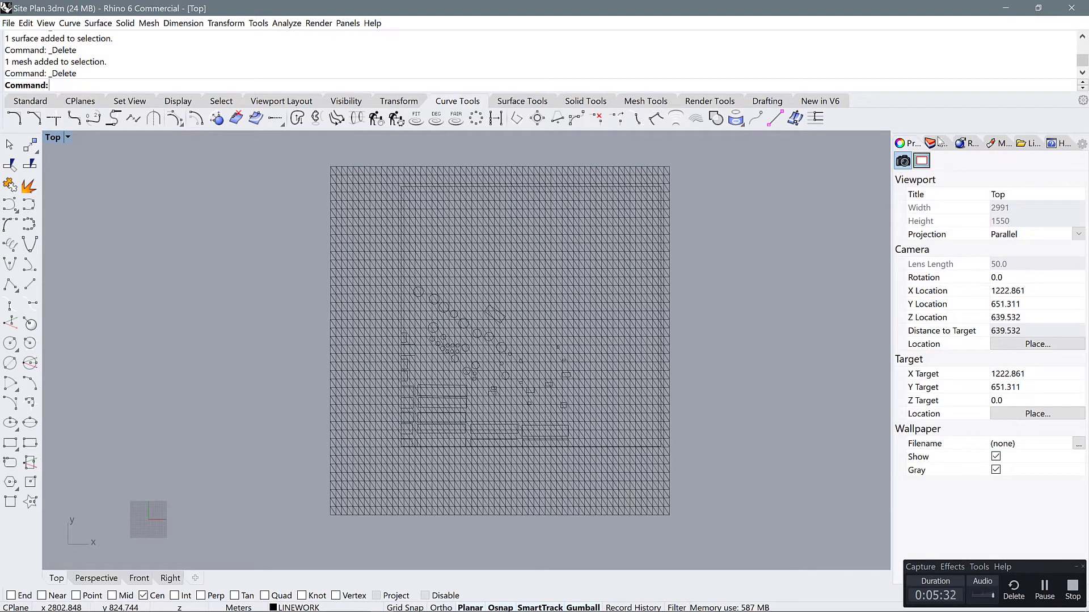
Step: Make Location Terrain current, try the terrain as a NURBS surface, then undo the conversion
left_click(933, 144)
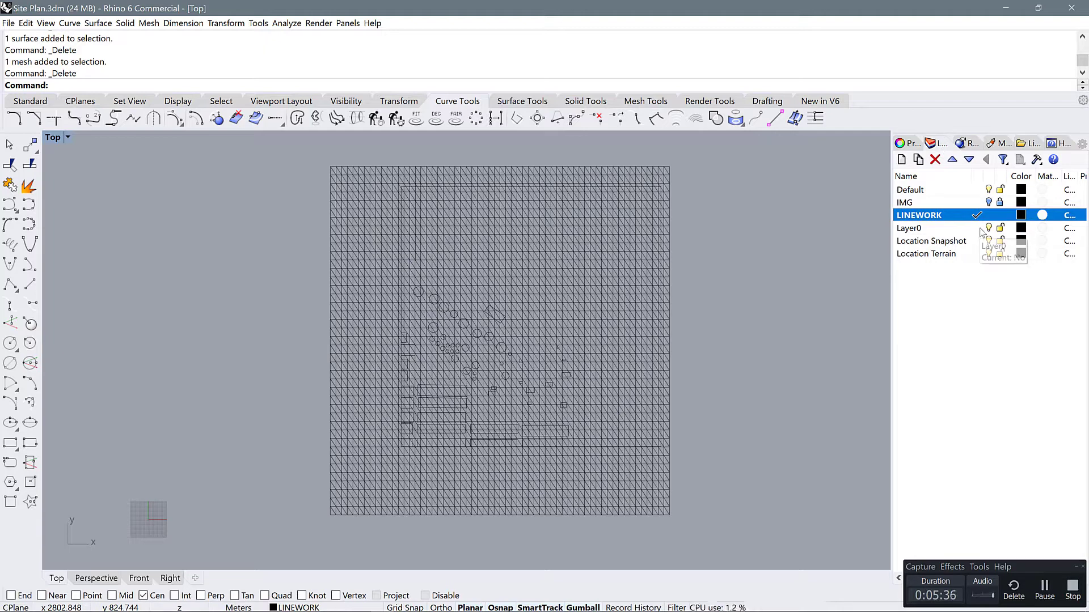
left_click(909, 228)
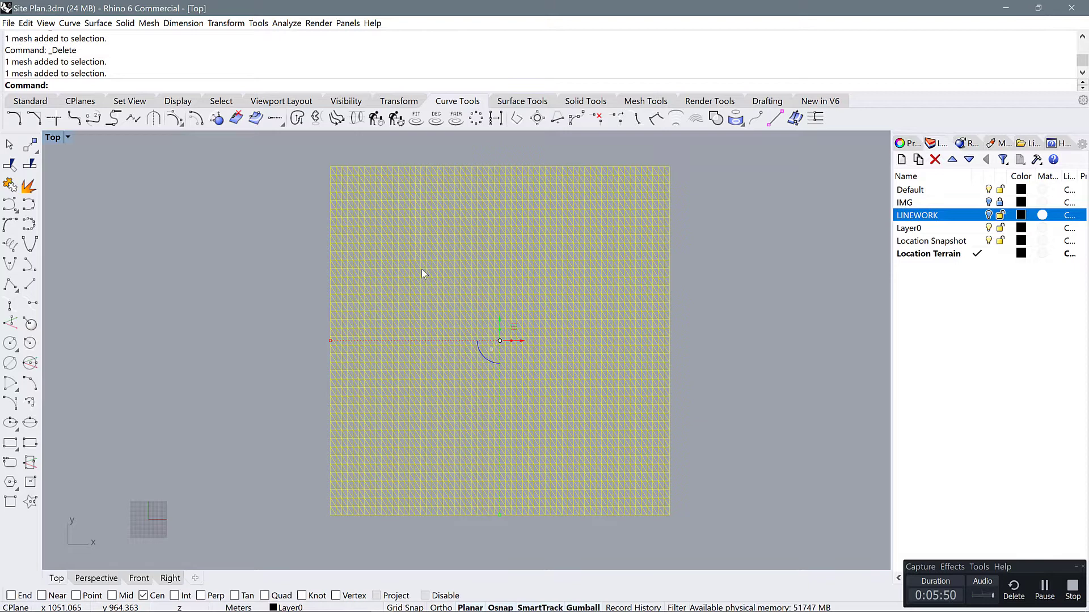
mouse_move(475, 355)
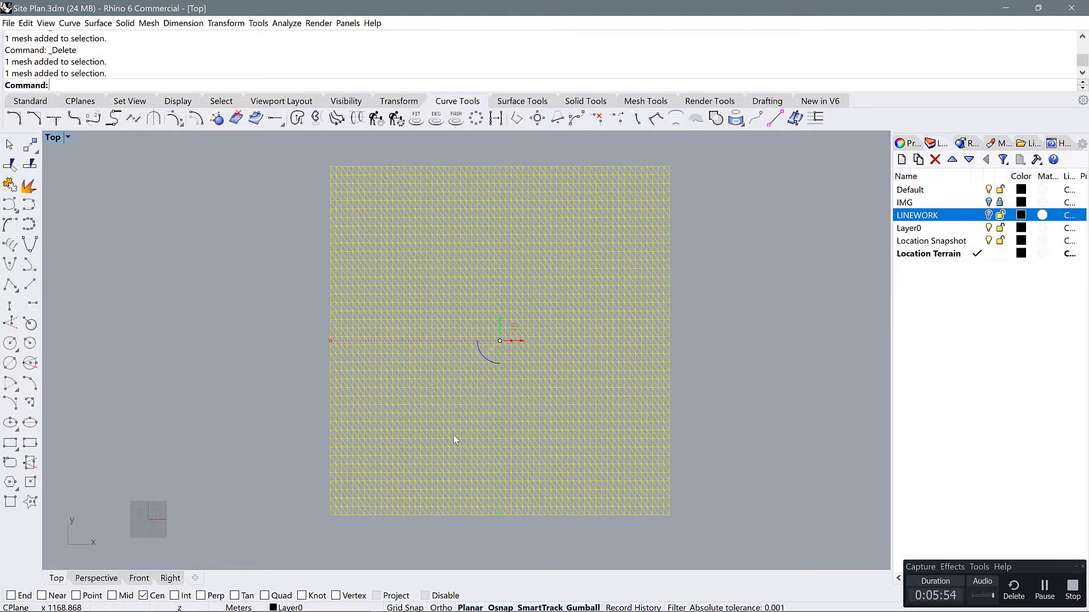
mouse_move(442, 448)
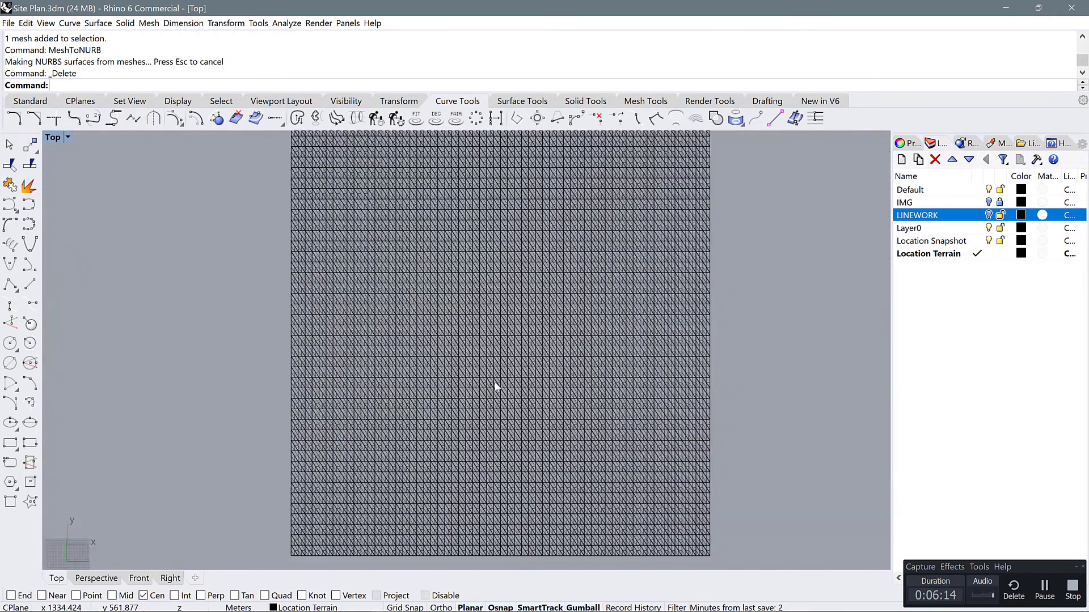
scroll("down", 3)
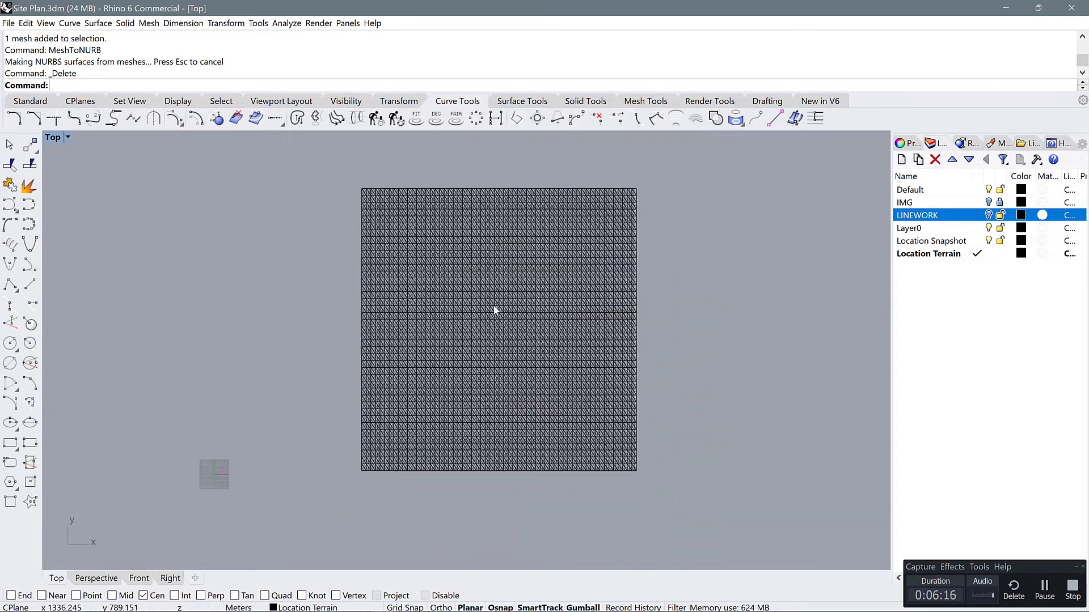
left_click(495, 309)
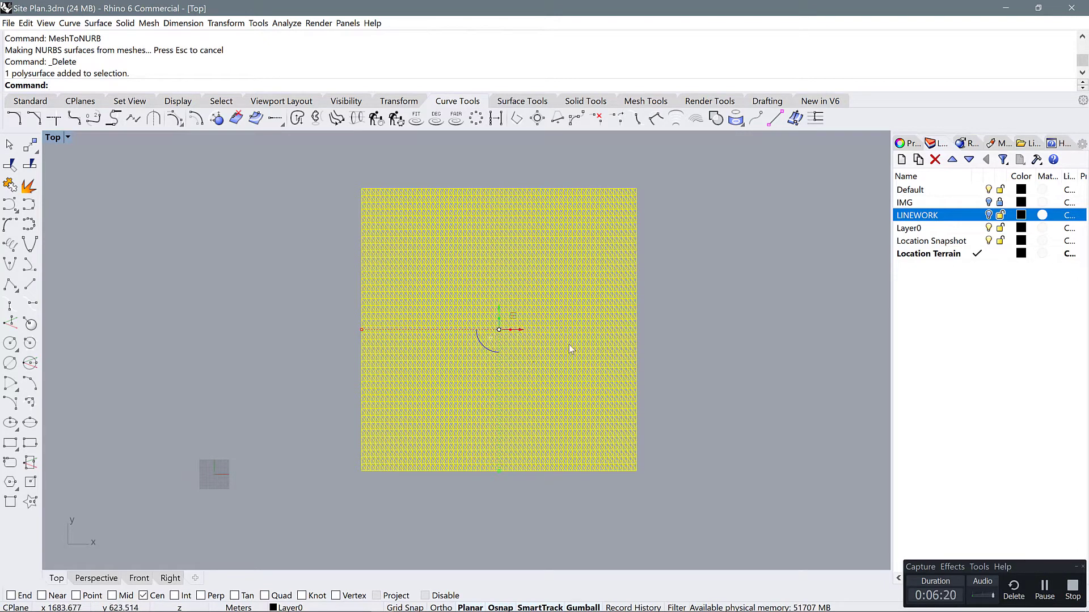
mouse_move(560, 357)
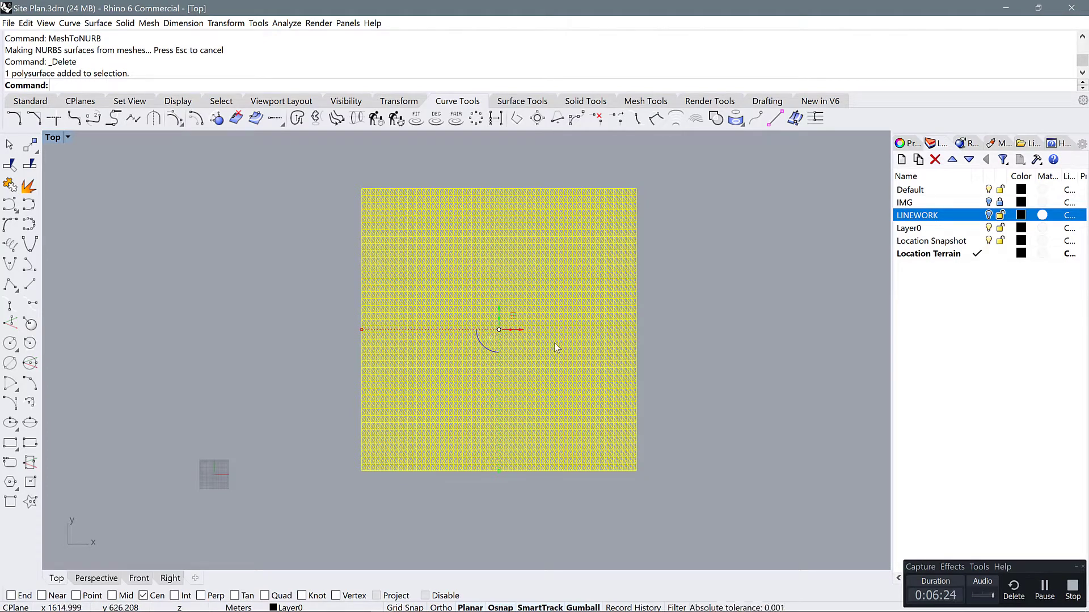
key("Ctrl+z")
type("Drape")
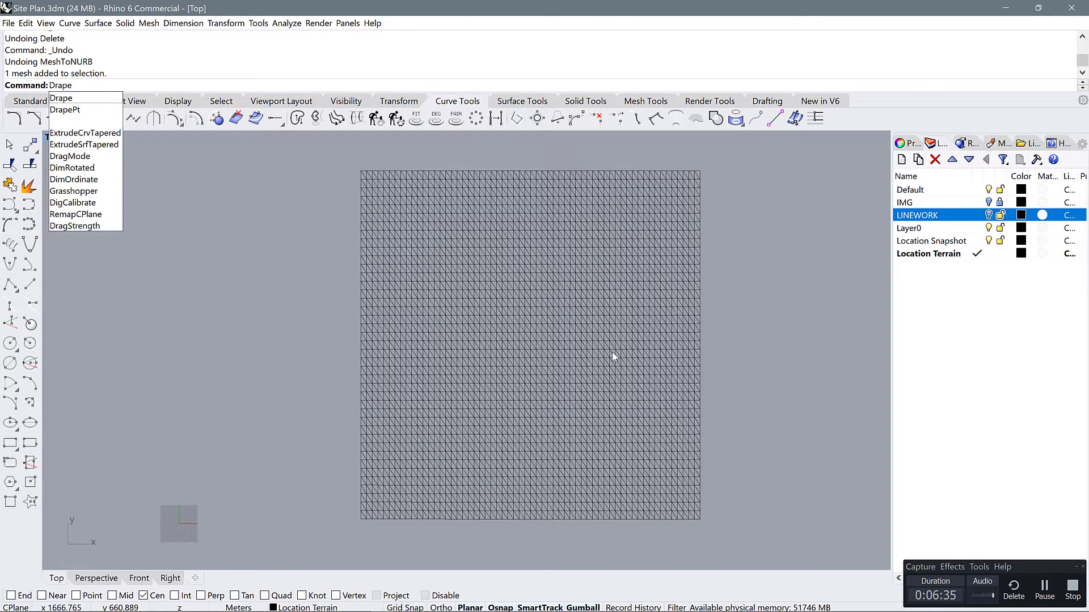
Step: Drape a surface over the terrain with auto spacing and hide the original mesh
left_click(61, 98)
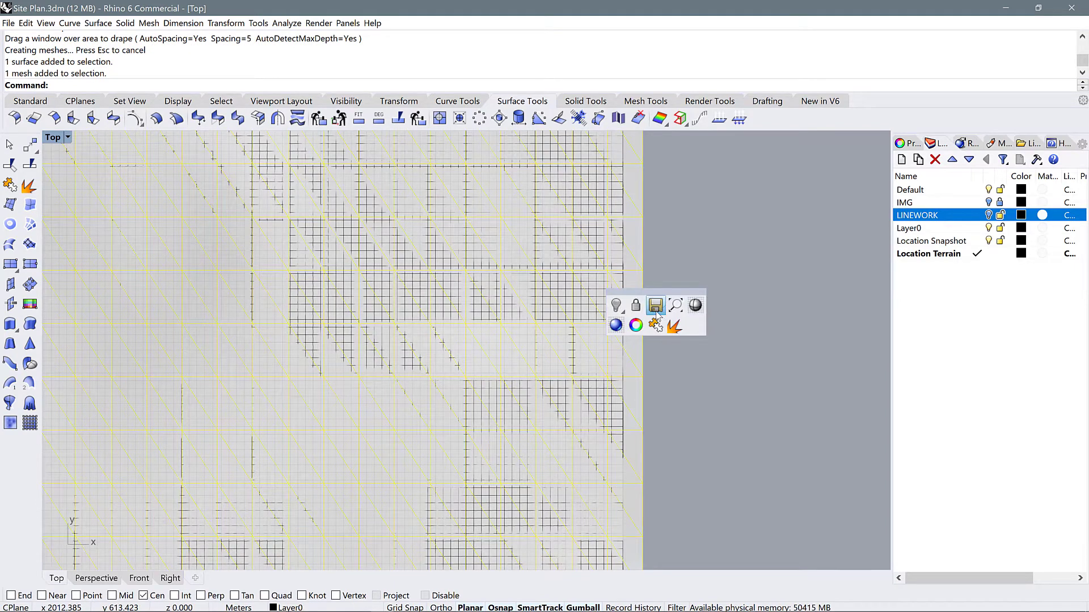
left_click(616, 305)
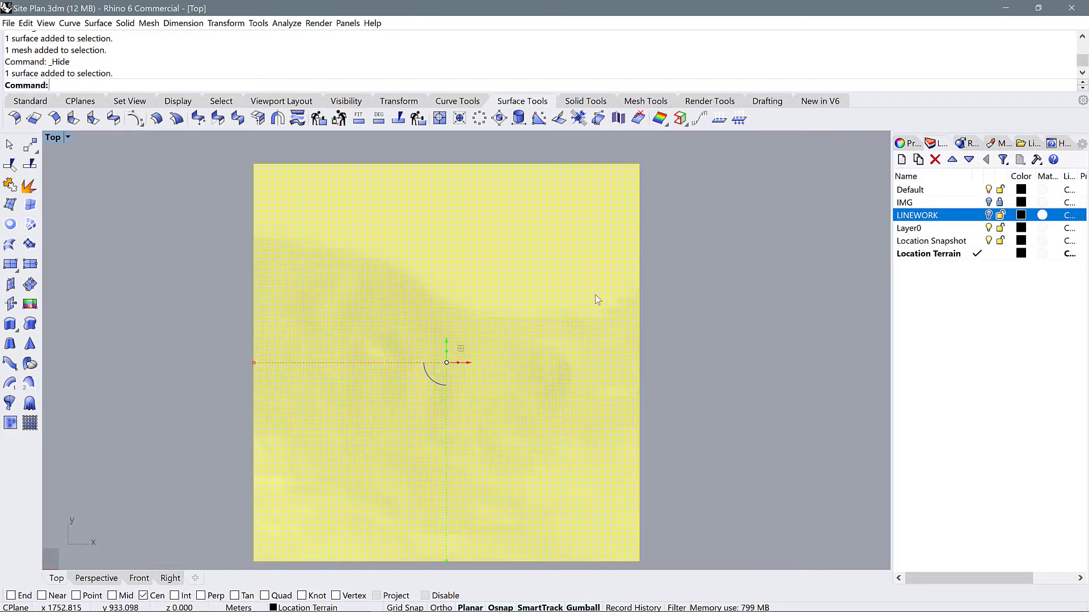
mouse_move(724, 224)
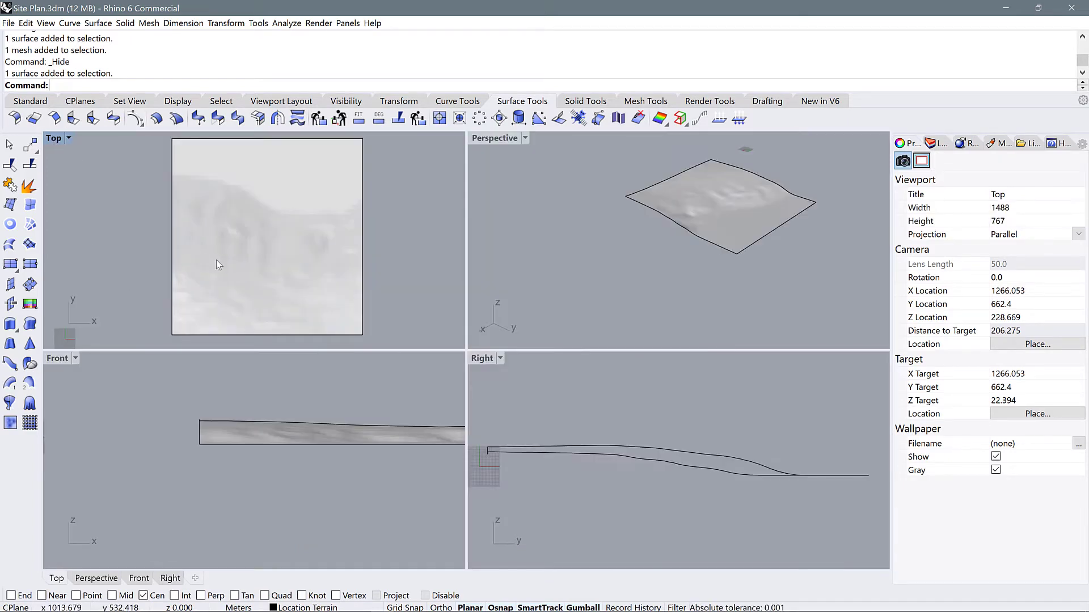
mouse_move(185, 401)
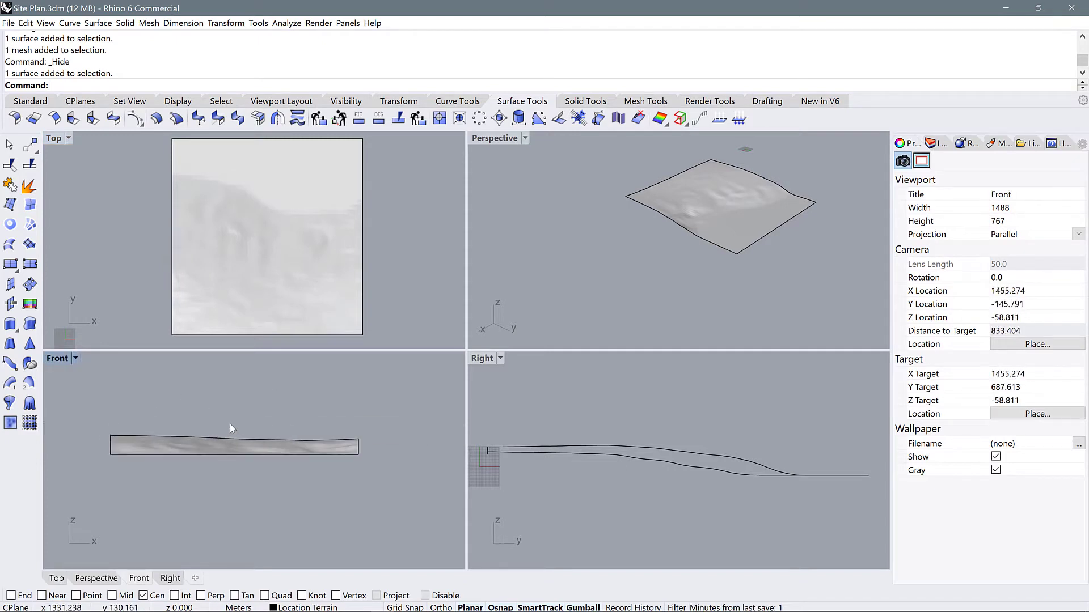
mouse_move(176, 450)
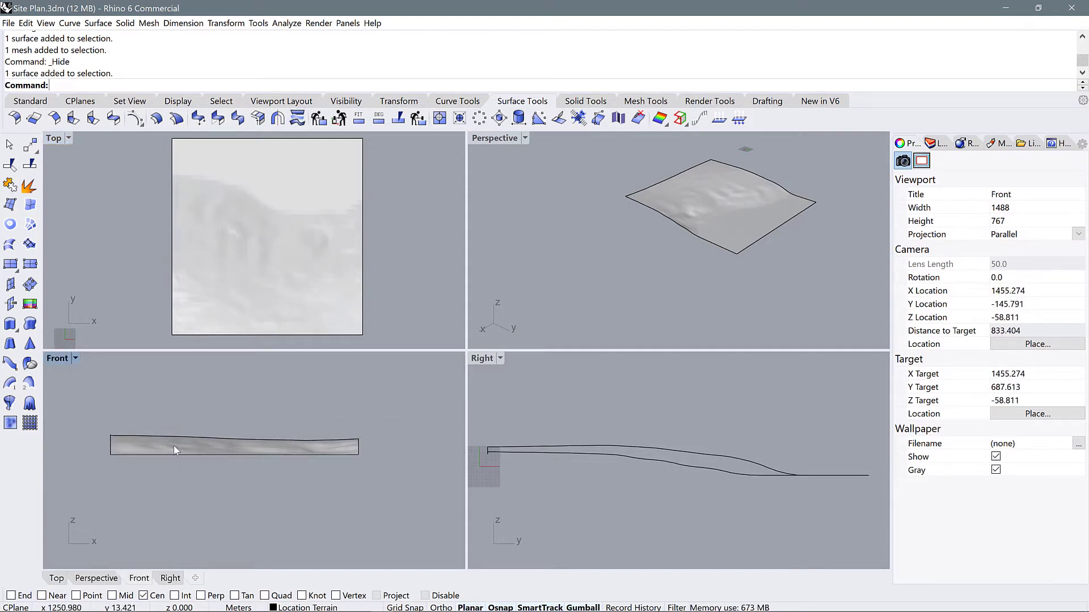
Step: Start the Contour command (CO) on the draped terrain in the four-view layout
type("CO")
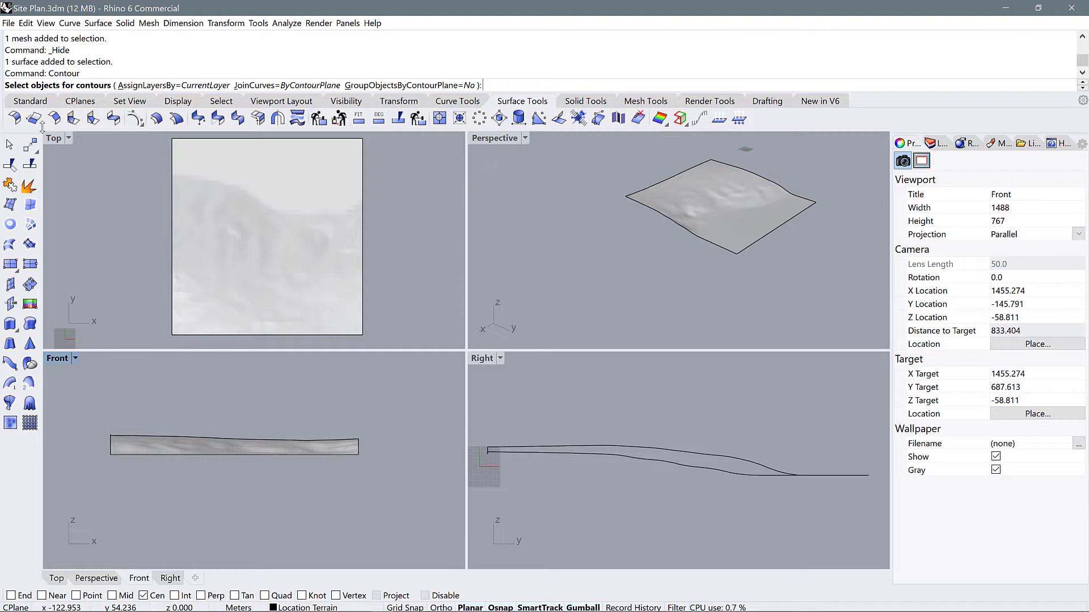
mouse_move(220, 273)
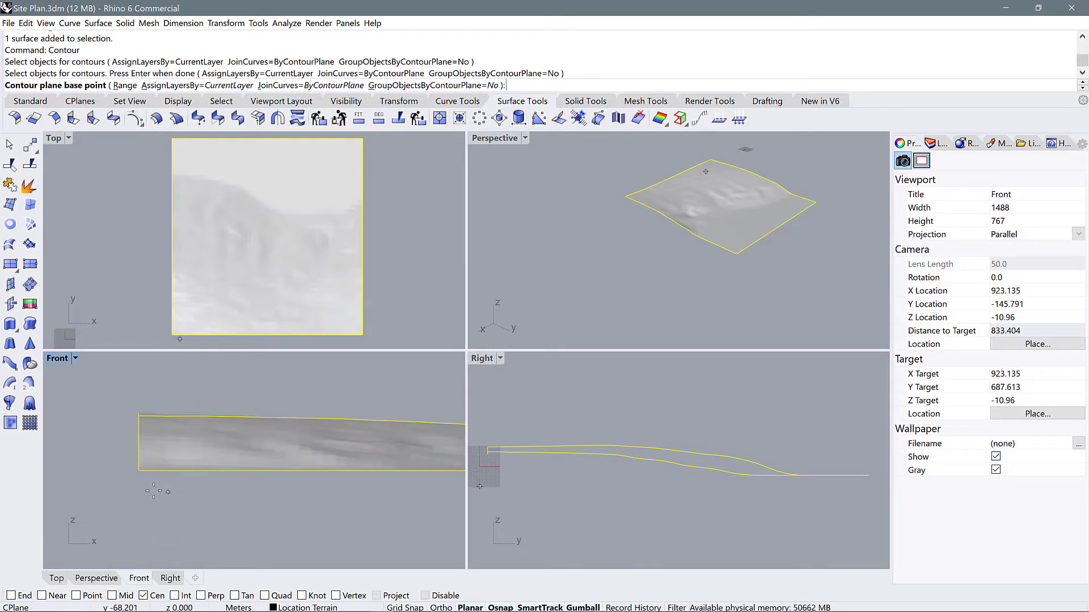
mouse_move(143, 509)
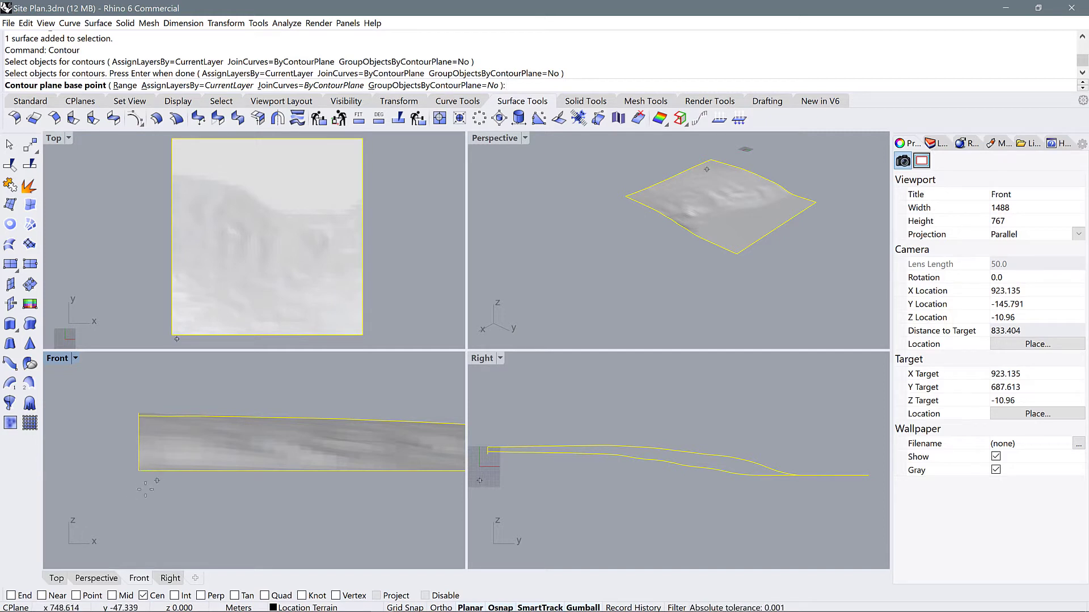
Step: Set the contour base point in Front view and accept 5.000 m spacing across the surface
left_click(143, 501)
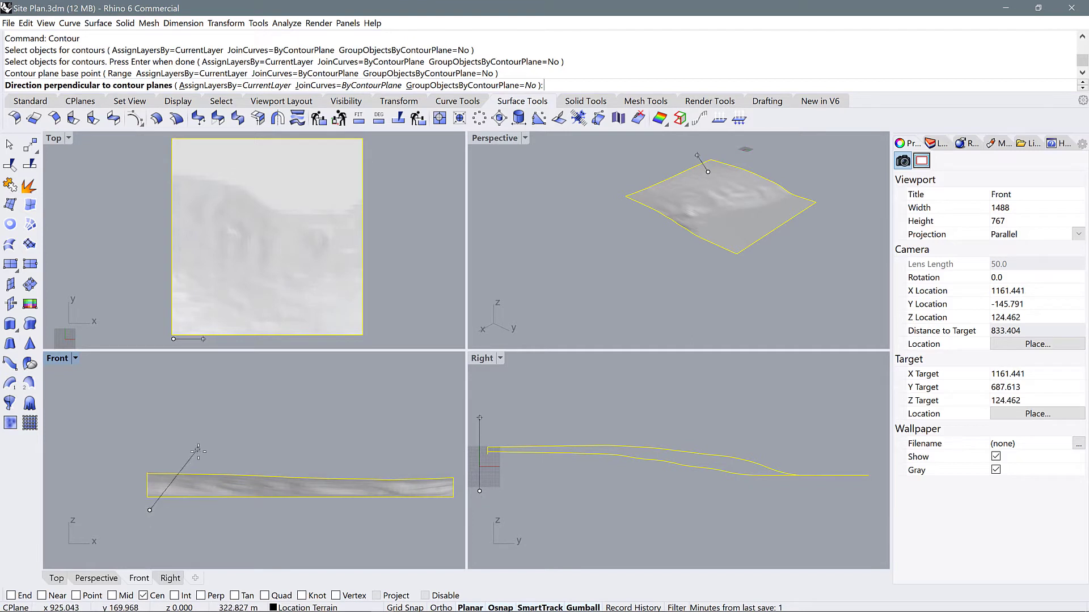
mouse_move(210, 441)
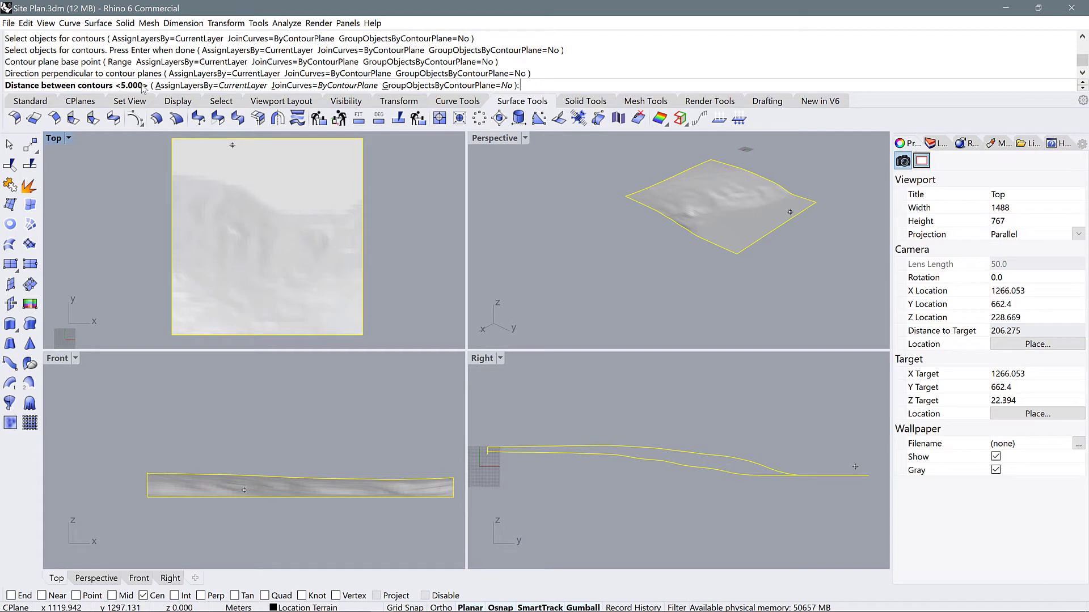
mouse_move(359, 180)
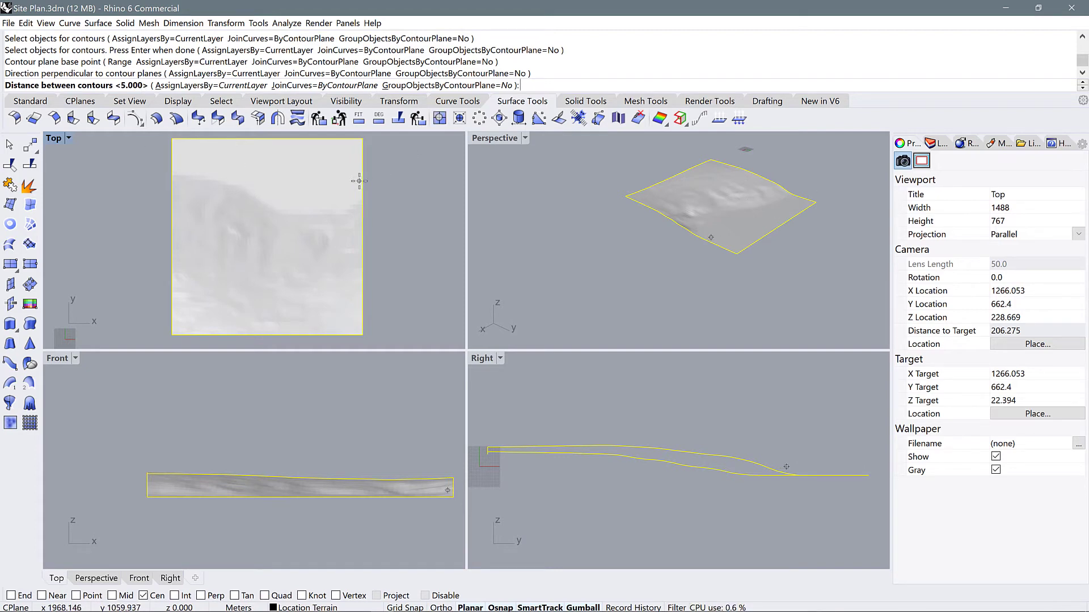
key("Enter")
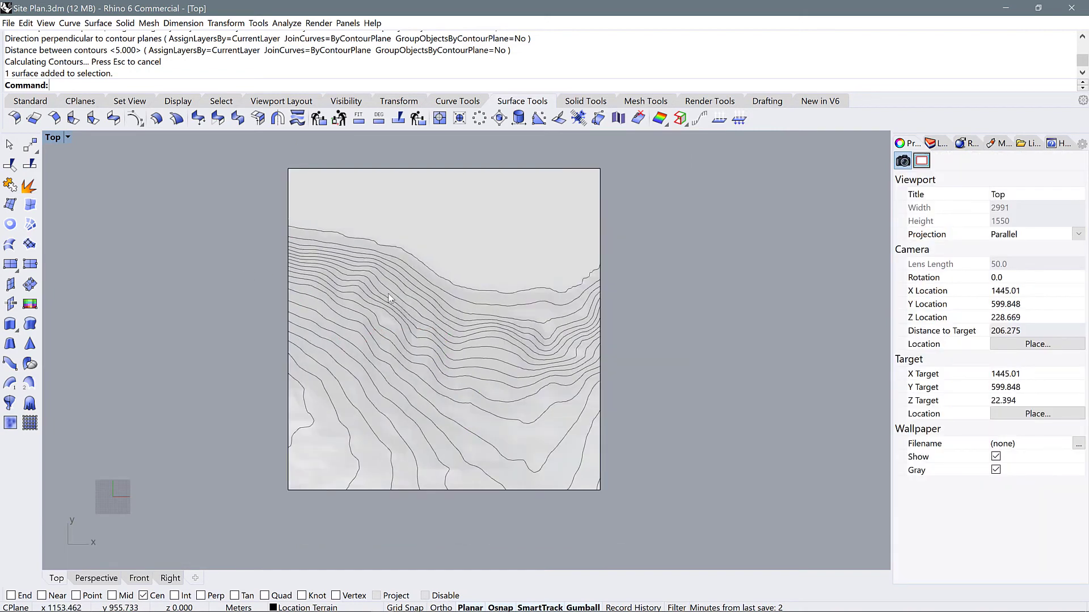
mouse_move(939, 144)
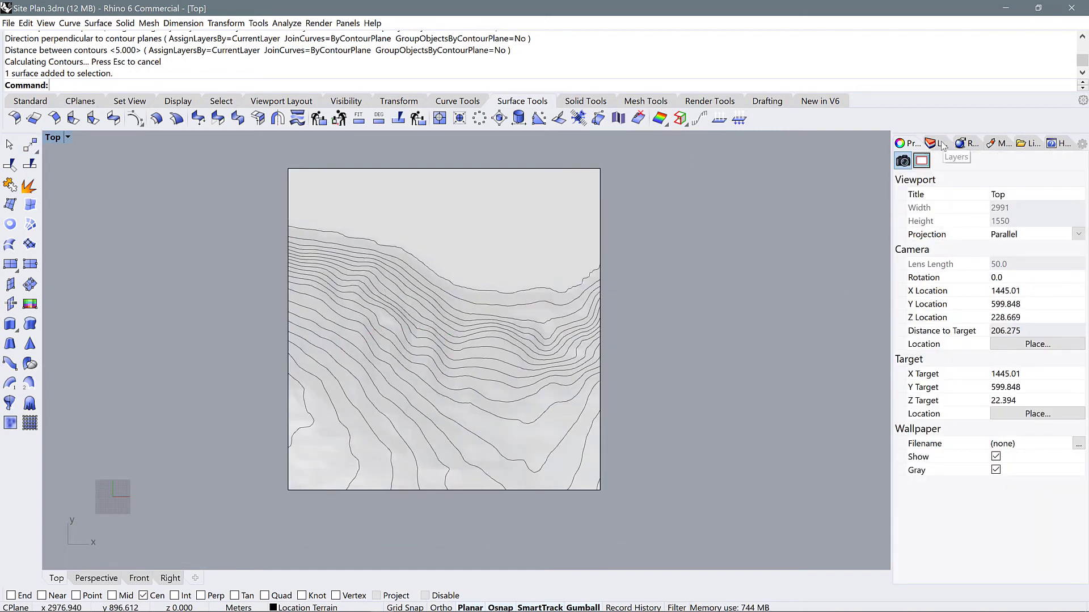
Step: Bring up the layer list to turn the LINEWORK layer back on over the contours
left_click(935, 143)
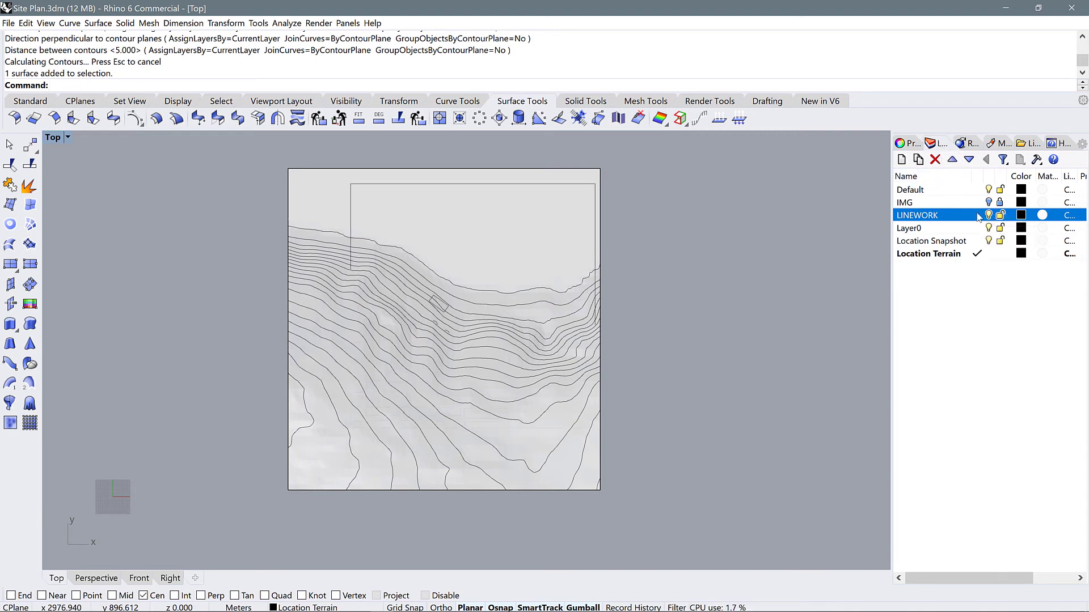
Step: Set the Top viewport to Wireframe and select the site linework boundary rectangle
left_click(66, 137)
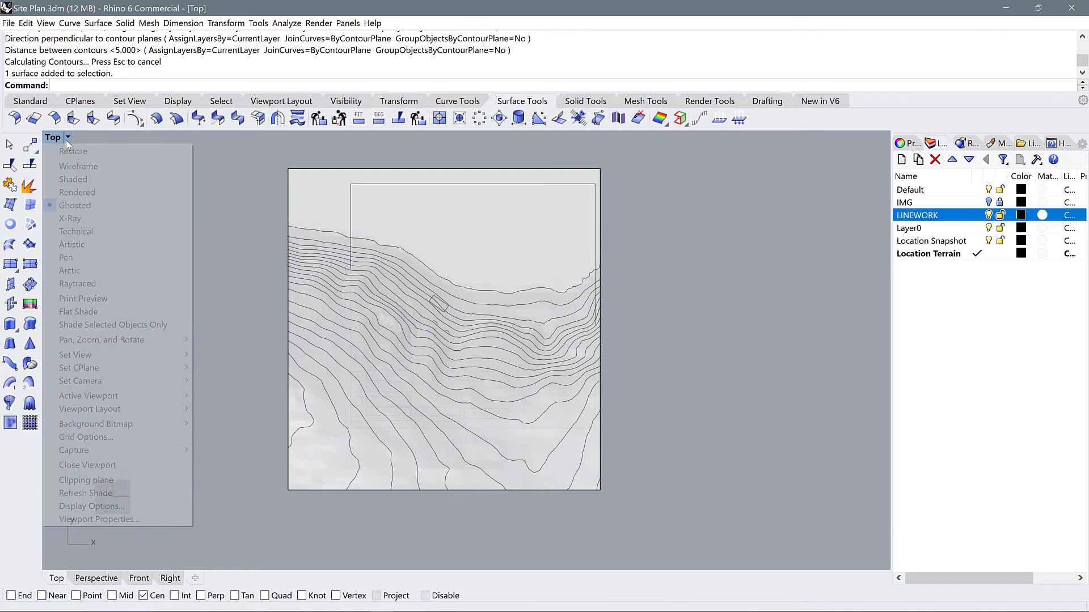
mouse_move(77, 165)
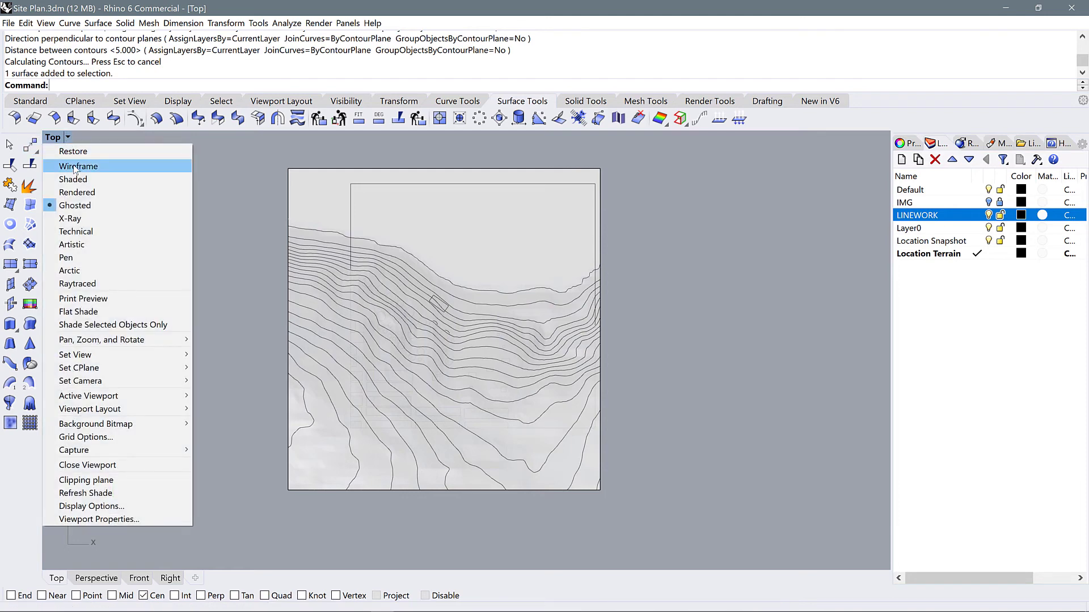
left_click(78, 166)
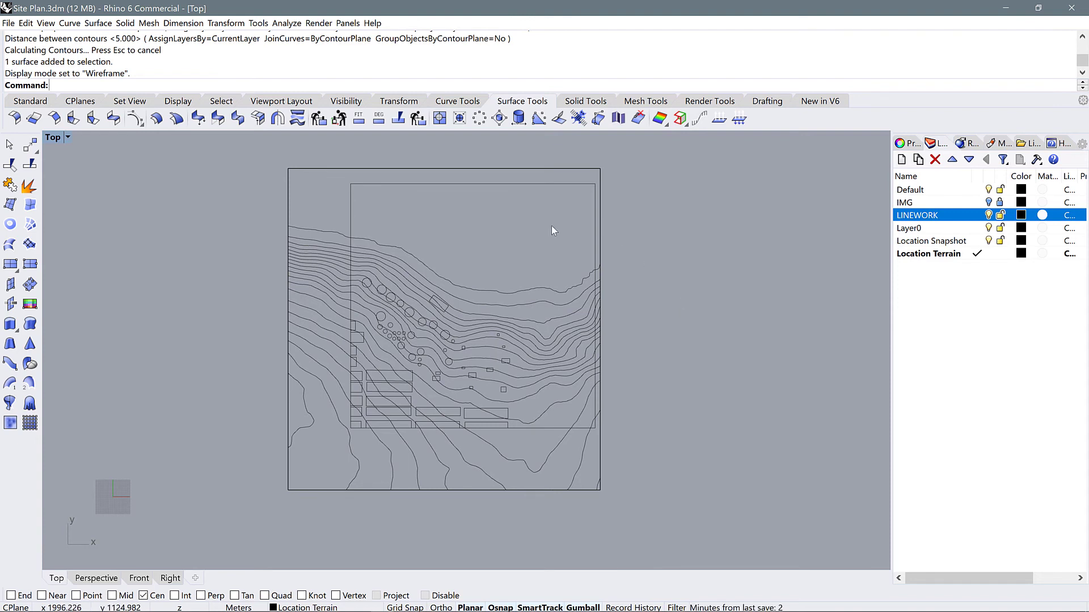
left_click(442, 342)
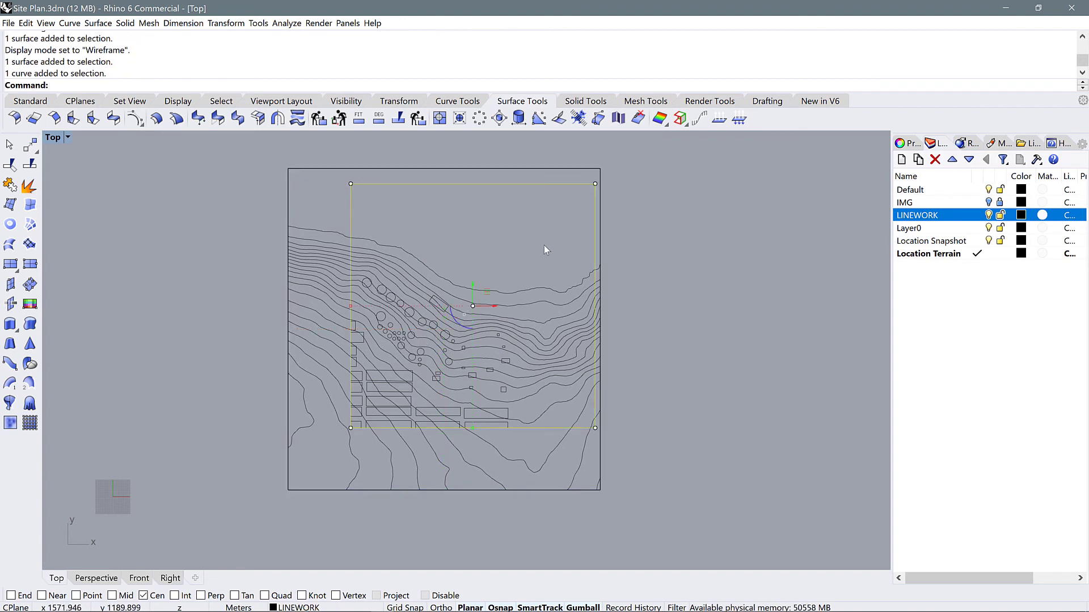
mouse_move(502, 329)
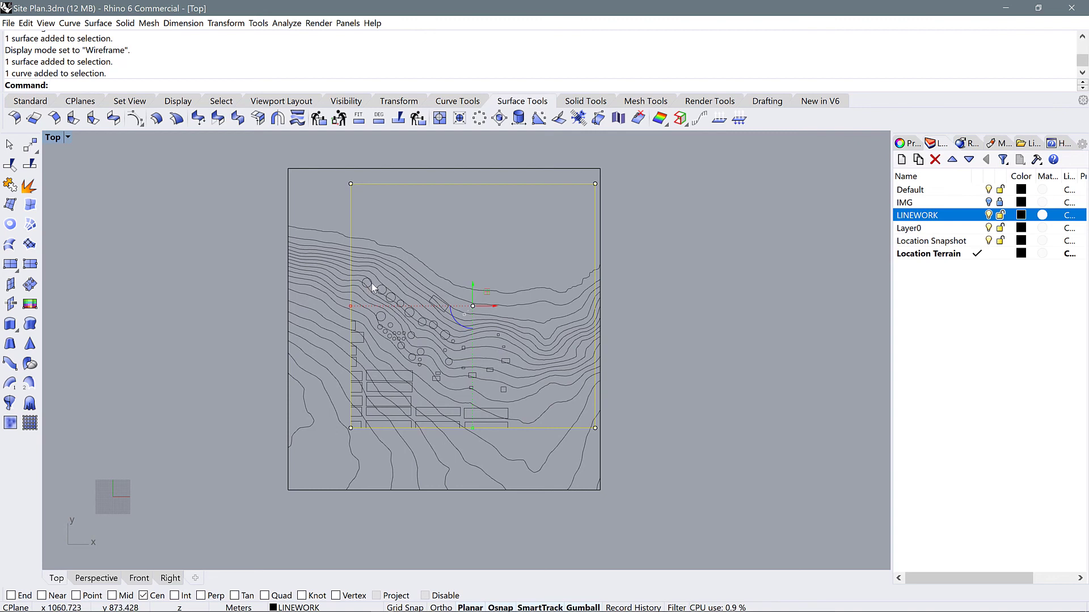
mouse_move(368, 286)
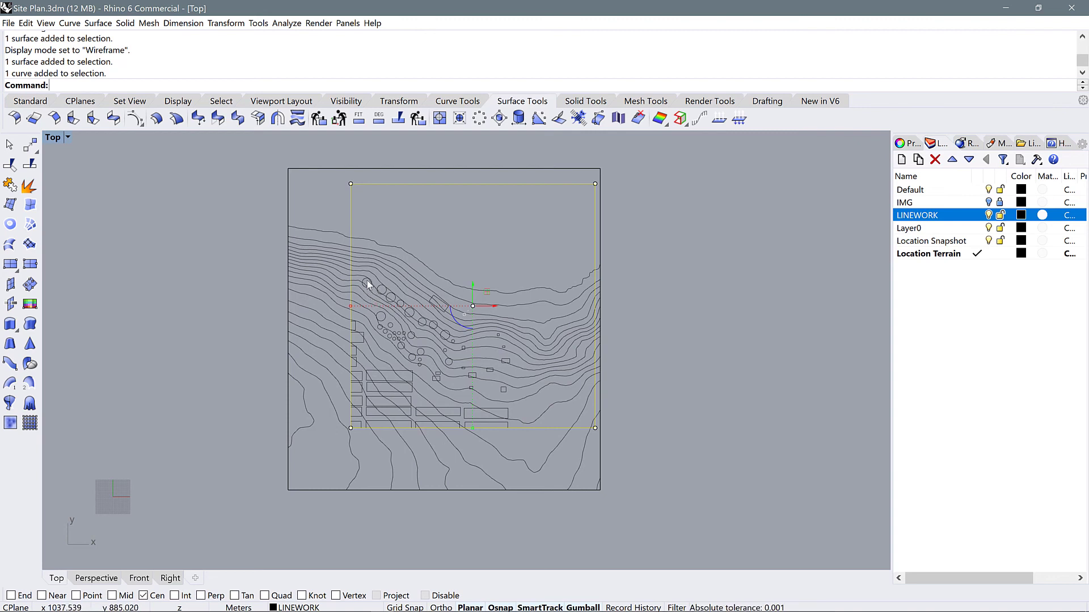